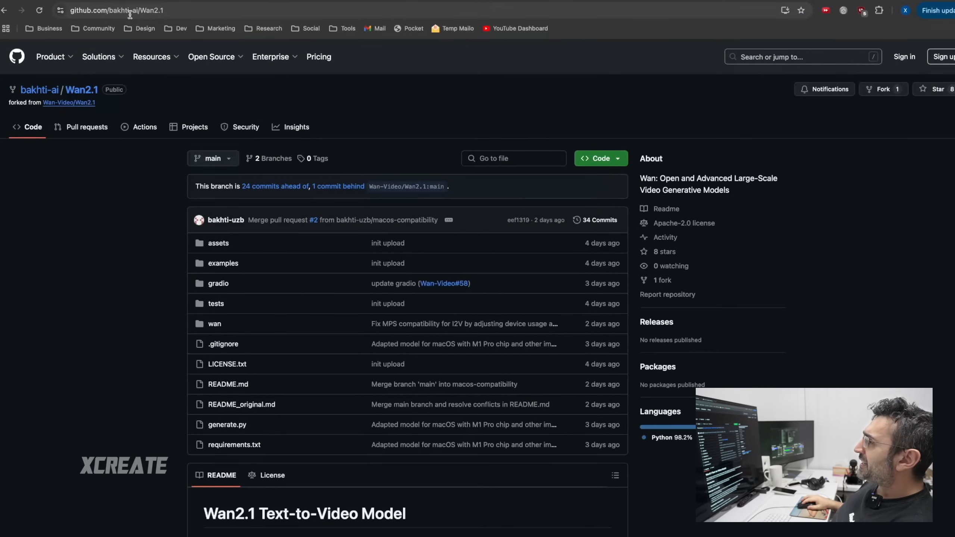
mouse_move(126, 334)
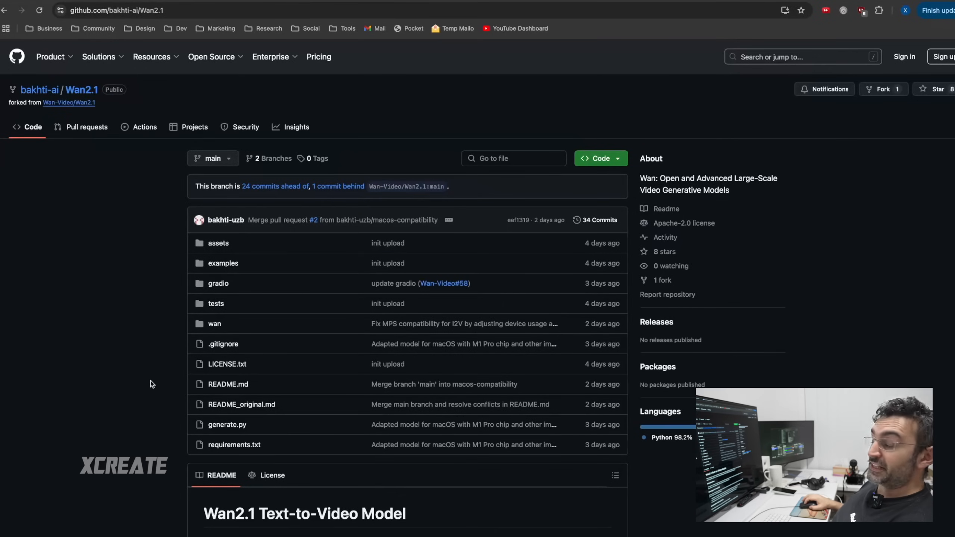
- Scroll the bakhti-ai/Wan2.1 README down to its macOS Installation Instructions
scroll(down, 3)
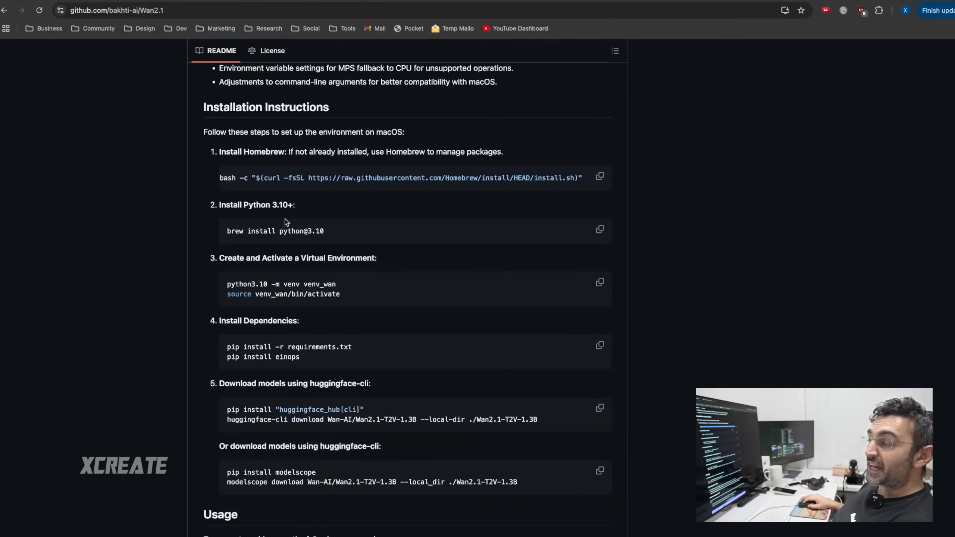
double_click(275, 231)
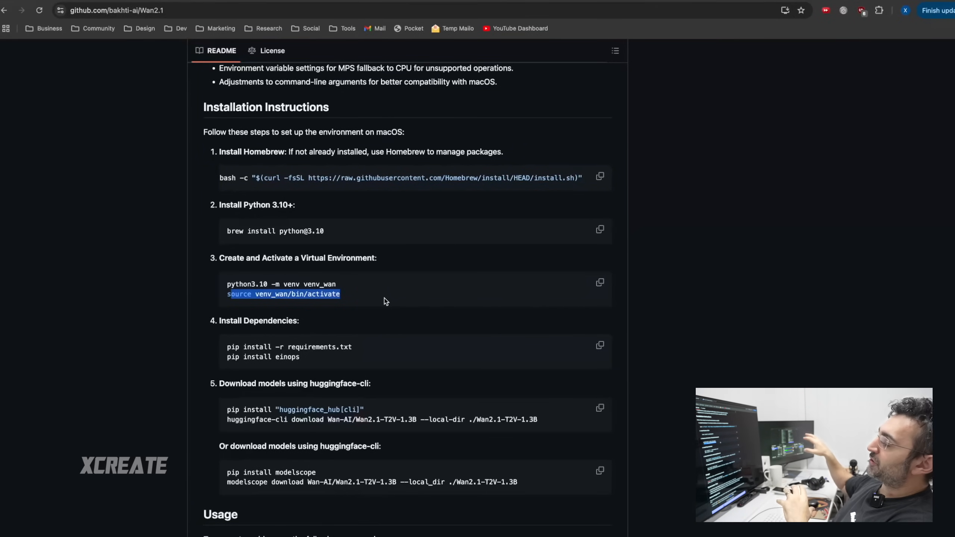
scroll(down, 3)
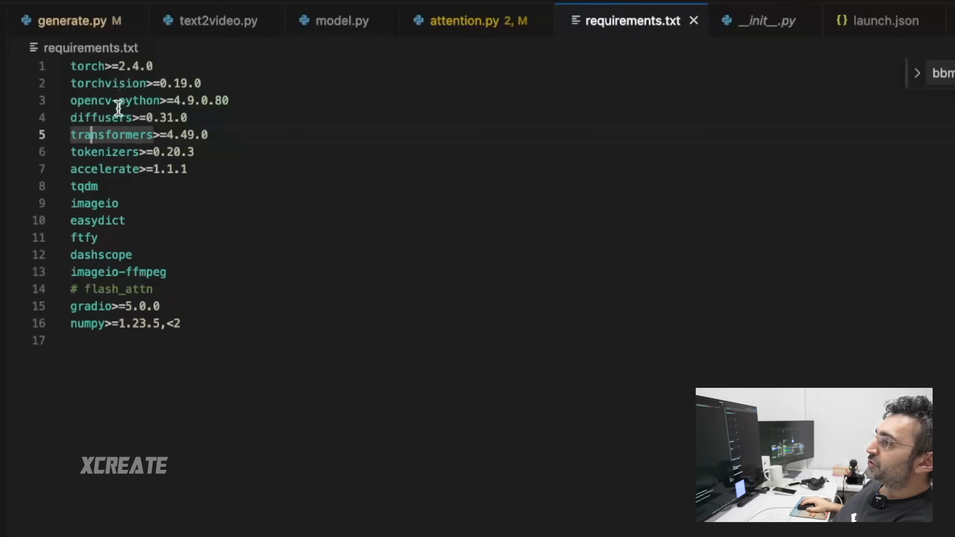
mouse_move(187, 490)
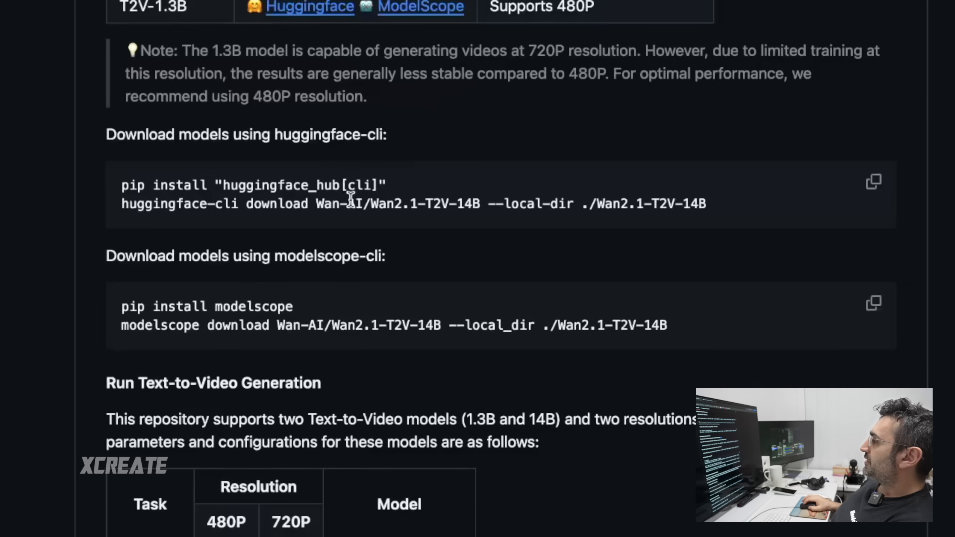
- Copy the huggingface-cli download command for the Wan2.1 14B model from the README
double_click(694, 203)
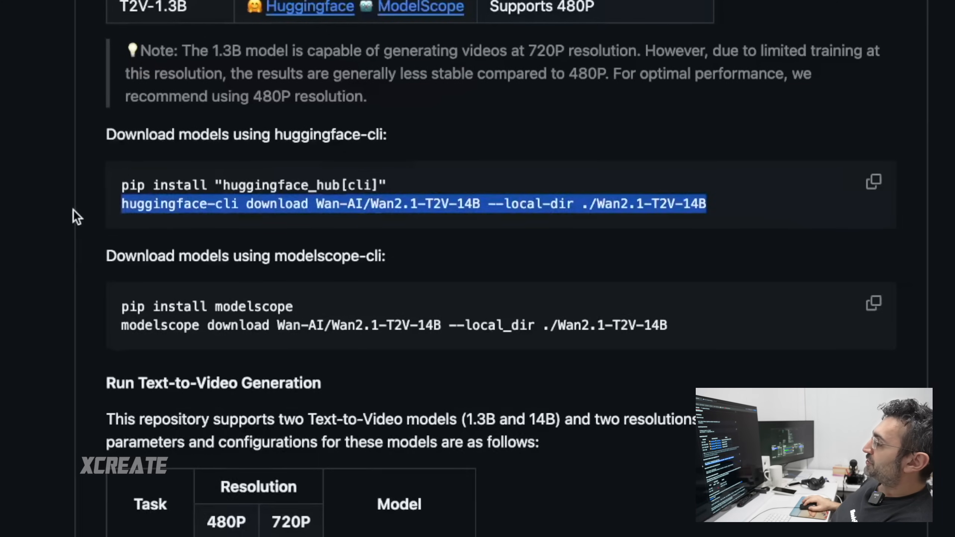
right_click(363, 442)
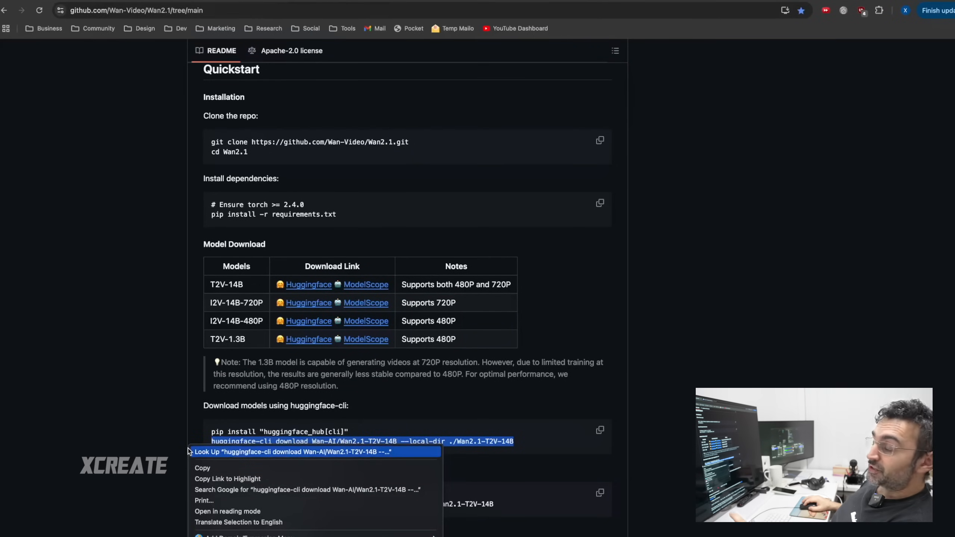
click(448, 437)
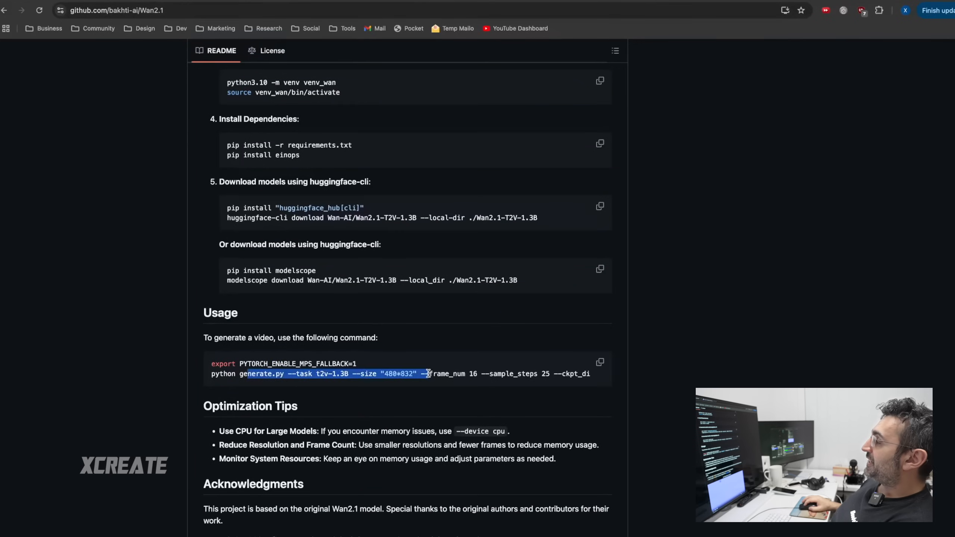
- Scroll the fork's README to the Usage section's generate.py text-to-video command
scroll(right, 3)
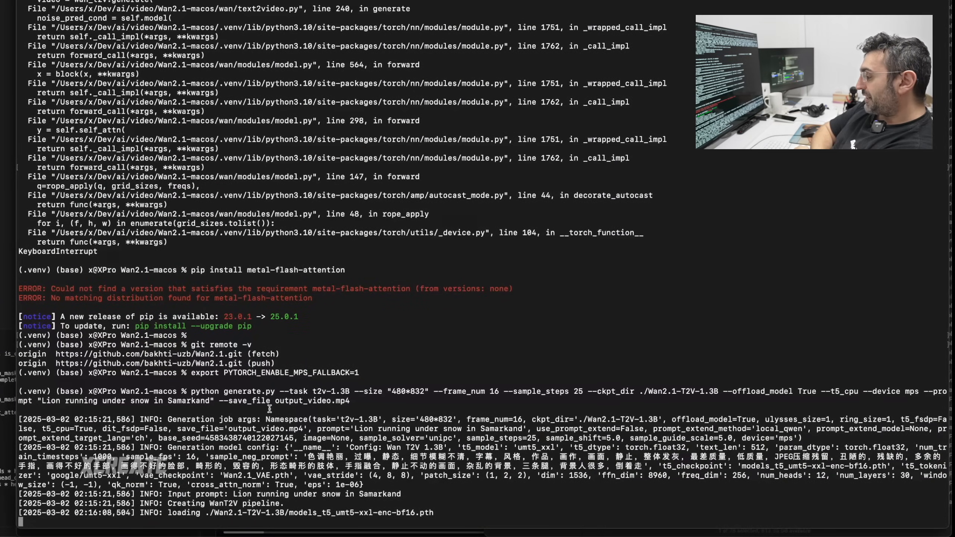
- Scroll the terminal output while generate.py loads the 1.3B model weights
scroll(down, 3)
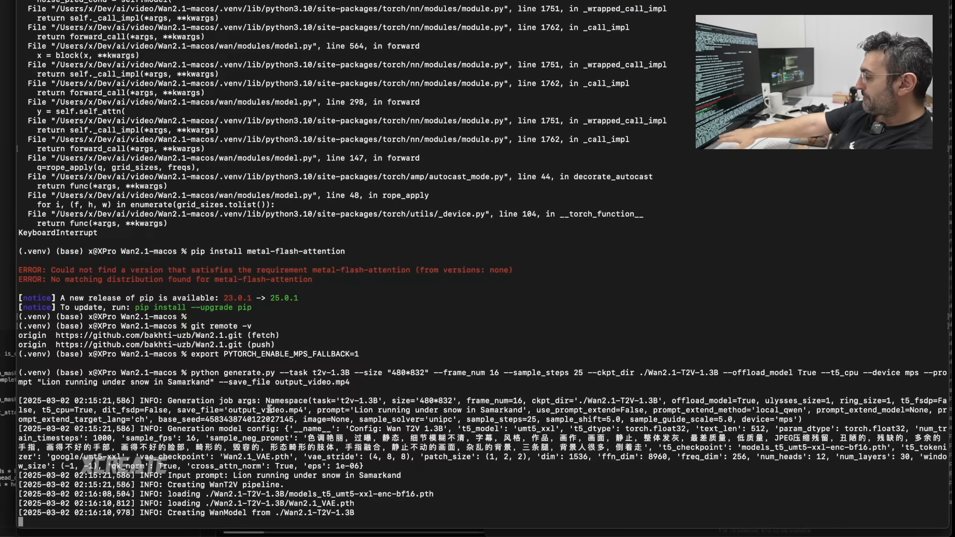